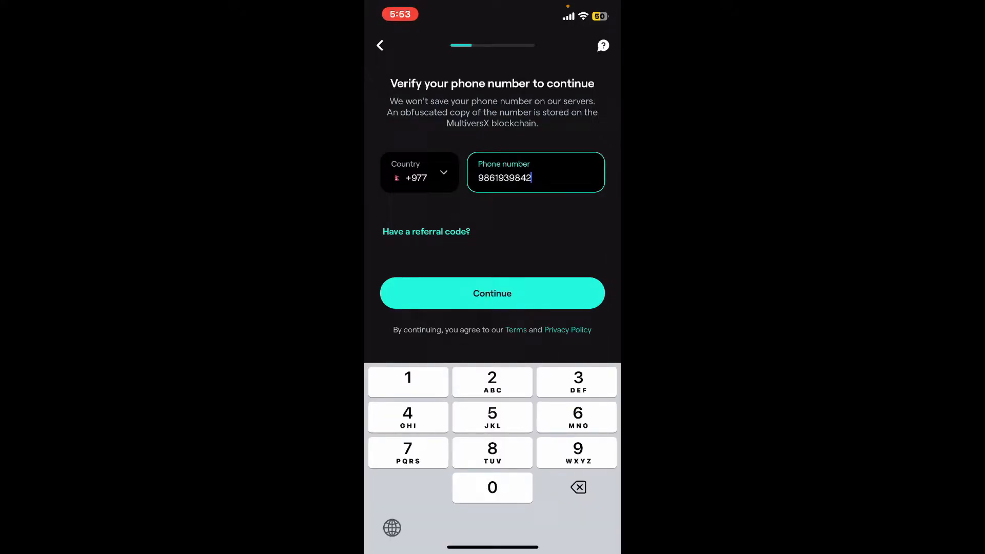
# Step: Submit the entered phone number on the Verify your phone number screen
pyautogui.click(492, 293)
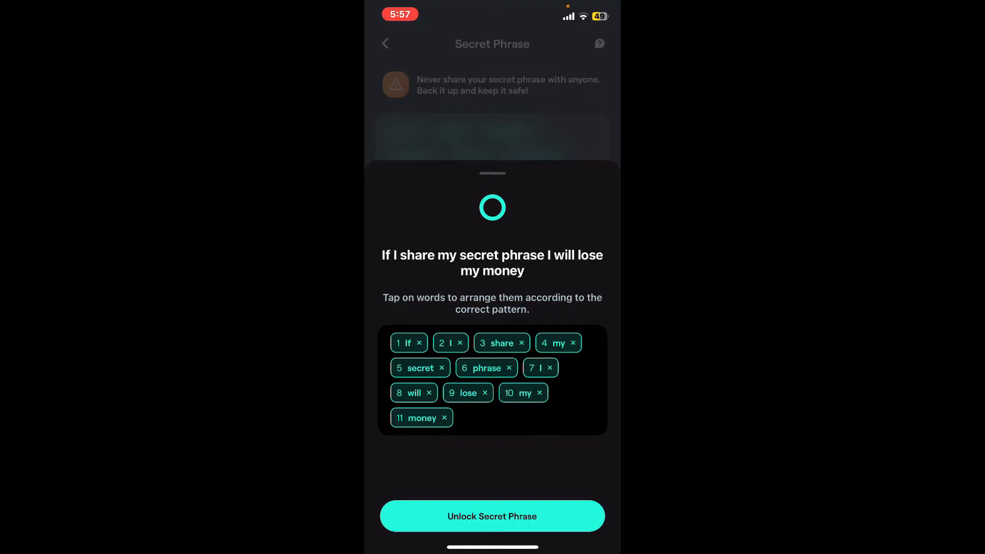